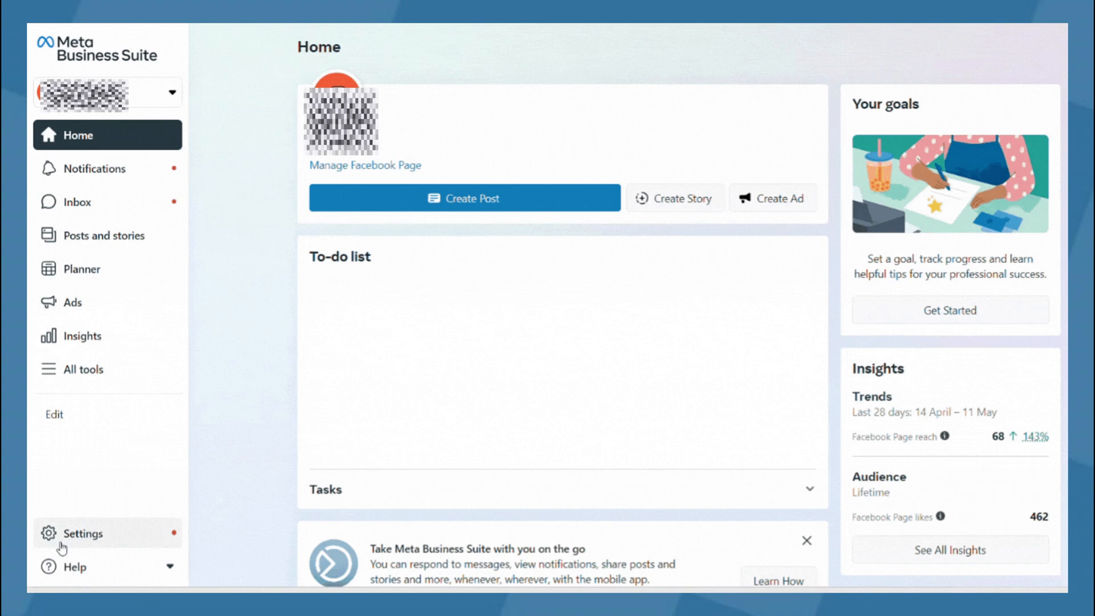
Visit the business account settings and return to the Page home dashboard
left_click(82, 532)
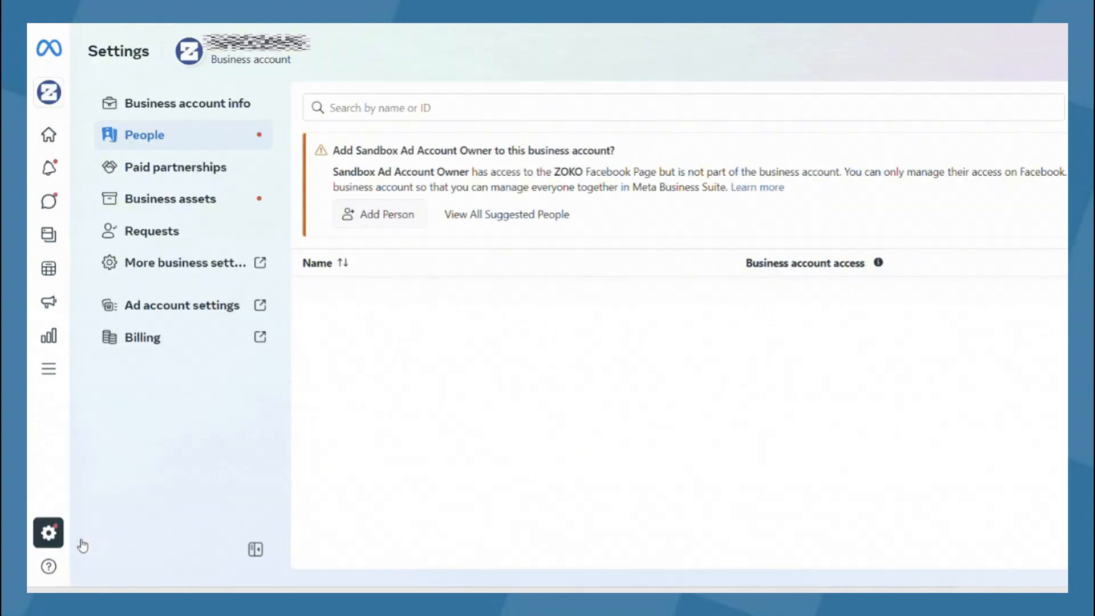
mouse_move(95, 534)
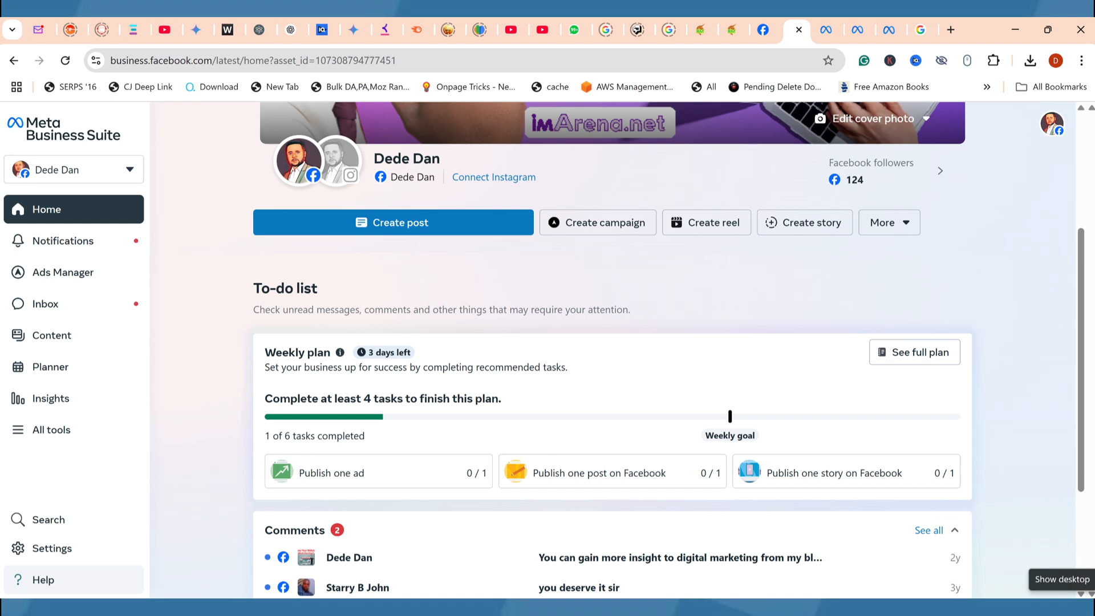
left_click(51, 552)
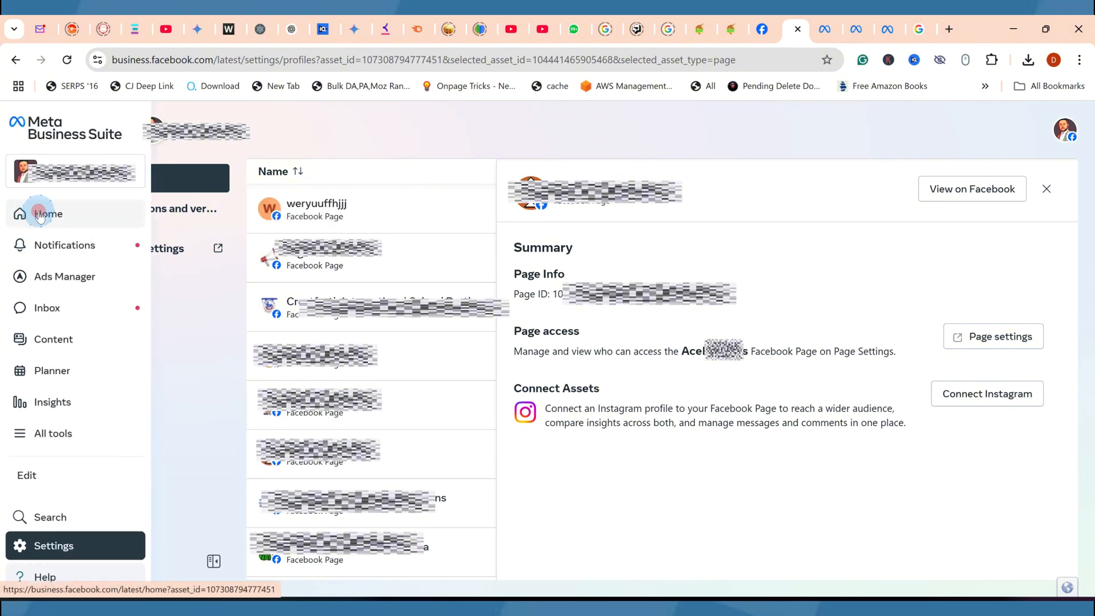
left_click(48, 213)
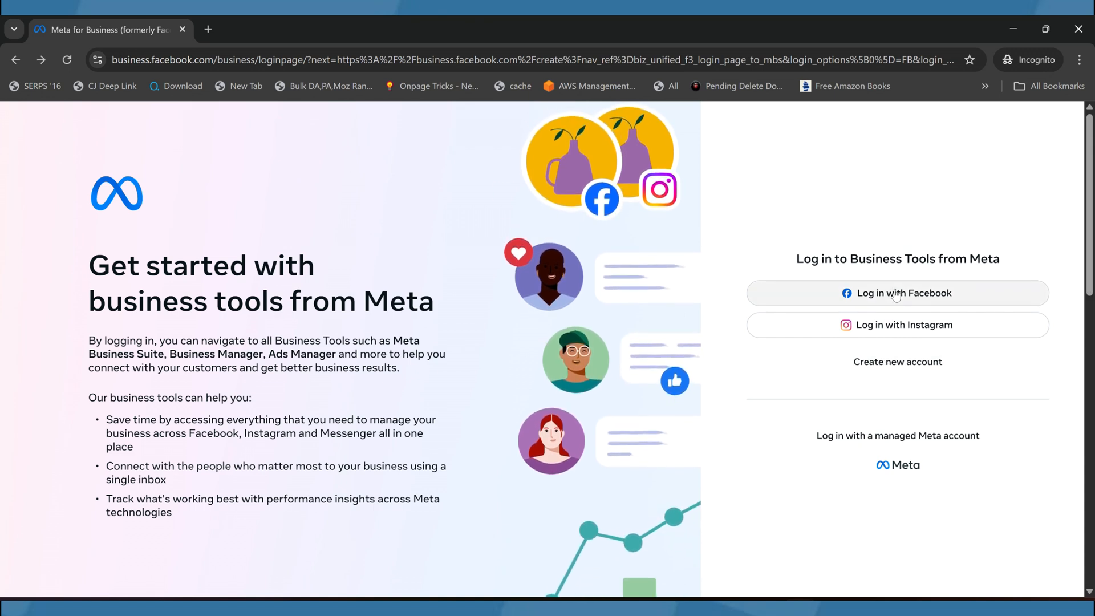
Sign in with the Facebook account, submitting the login details in the popup
left_click(897, 293)
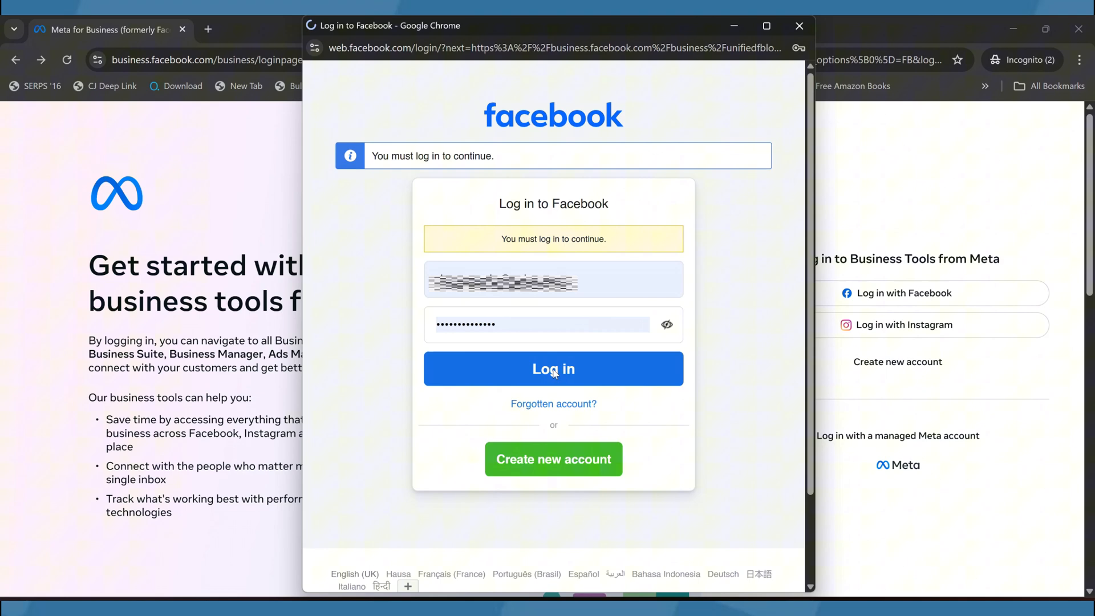
left_click(551, 368)
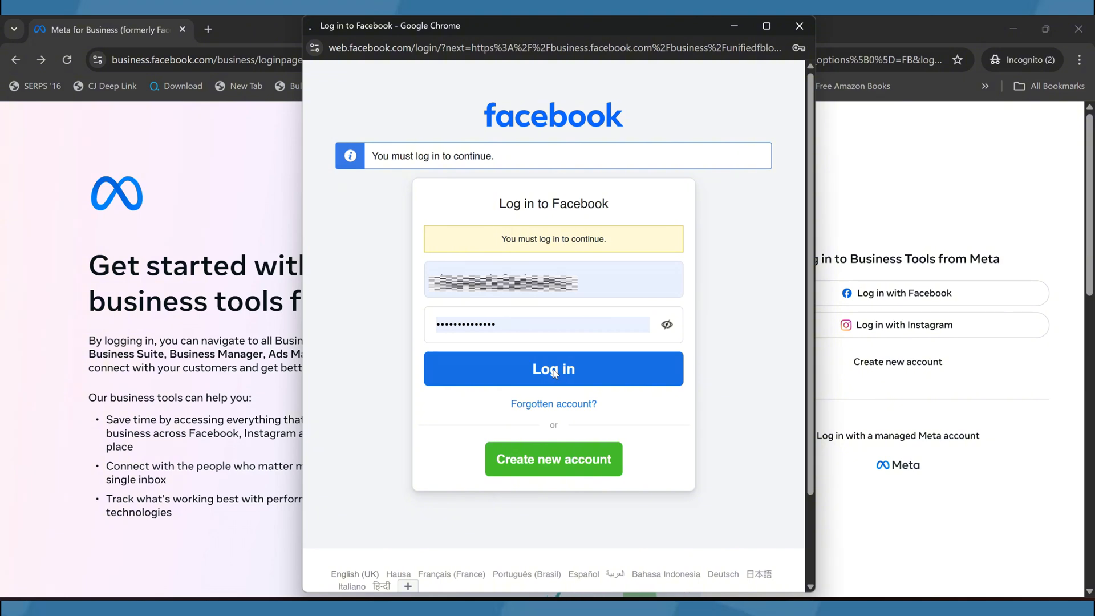
left_click(552, 368)
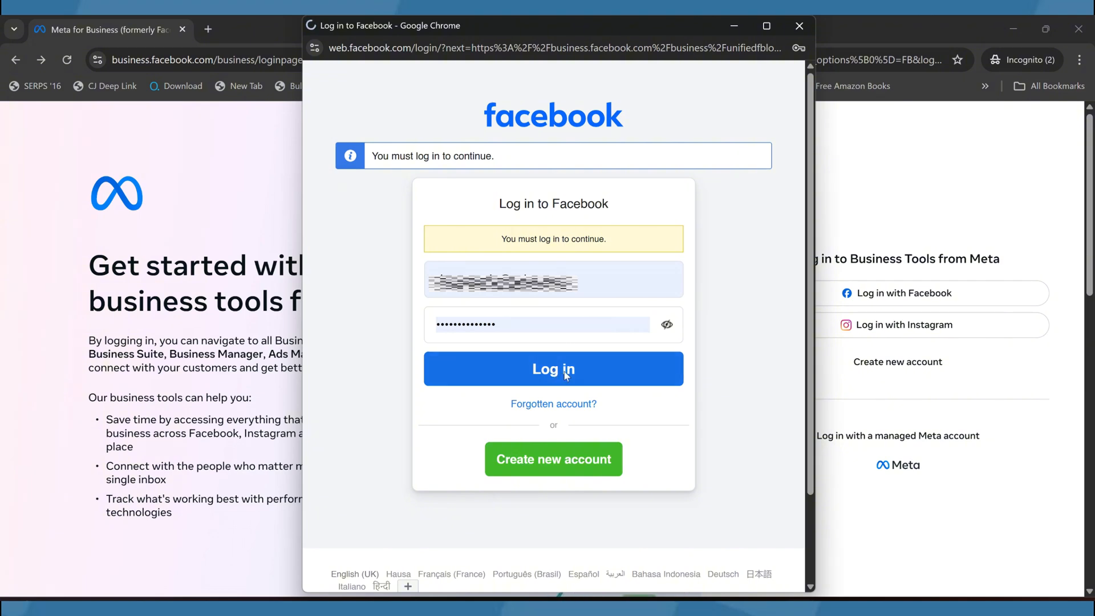
left_click(552, 368)
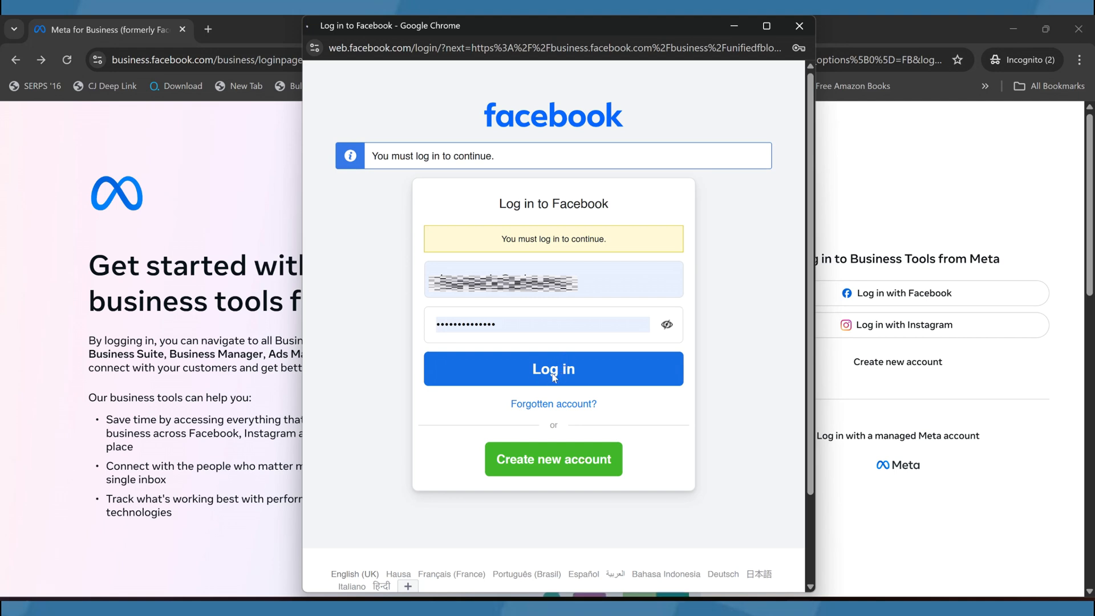
left_click(552, 369)
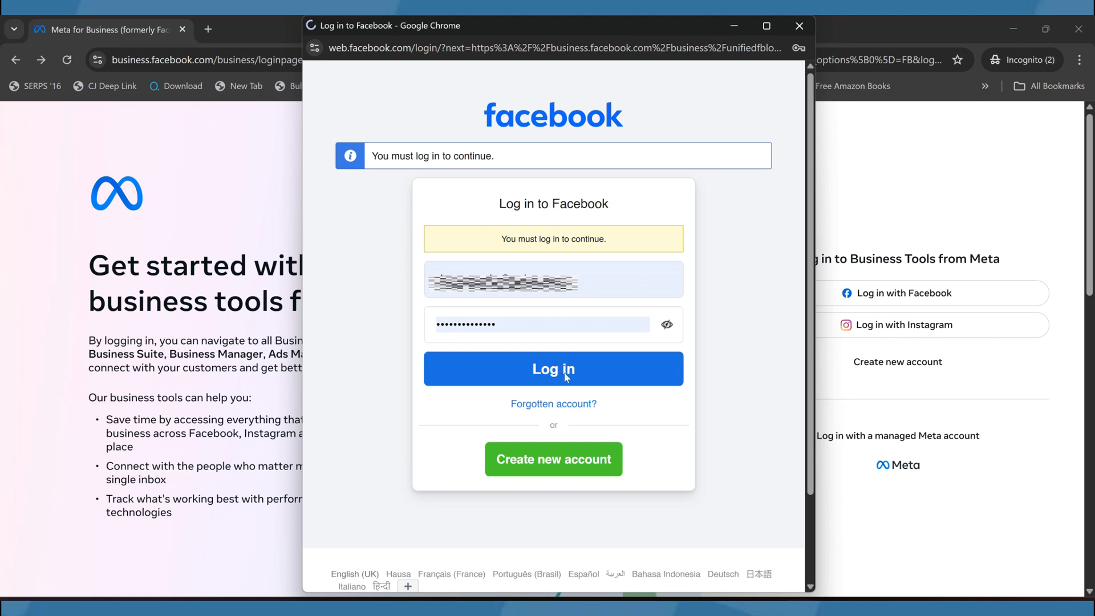
left_click(552, 369)
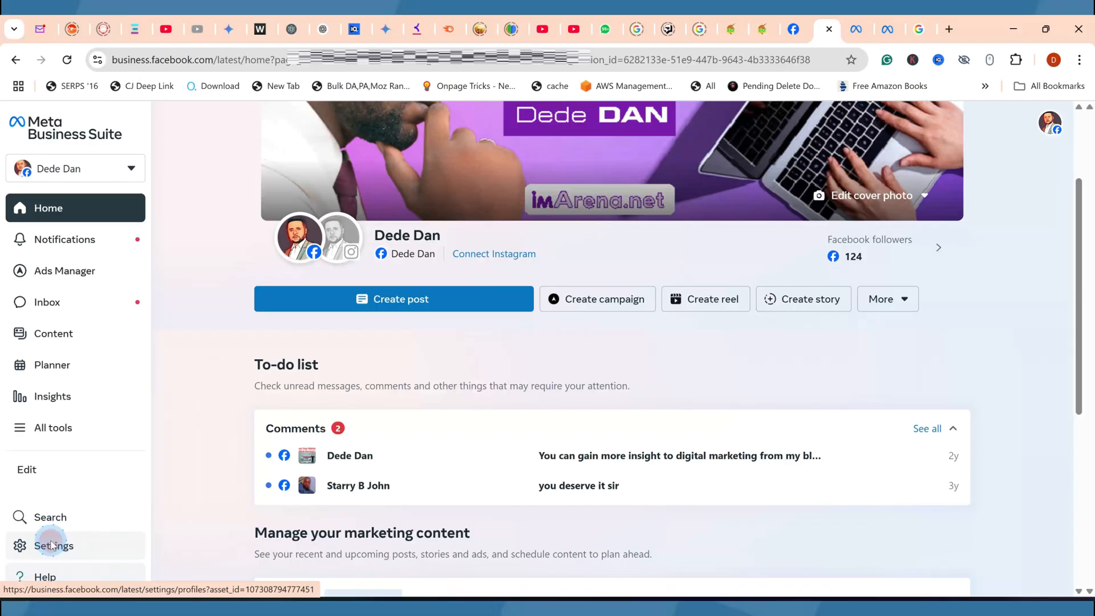
Show the People section of portfolio settings with the access-levels info panel
left_click(53, 545)
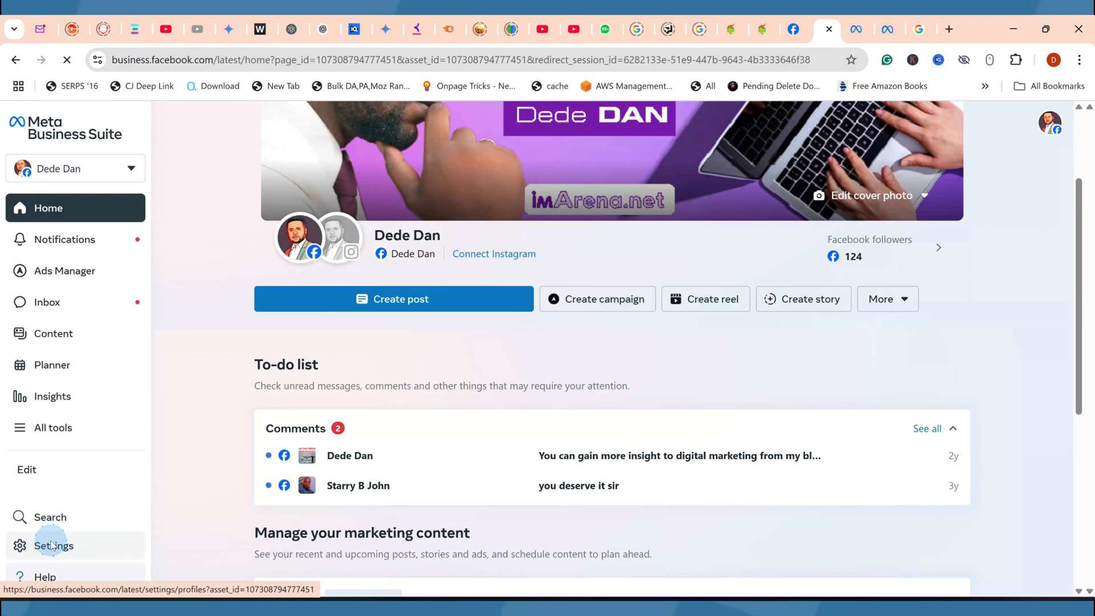
left_click(54, 545)
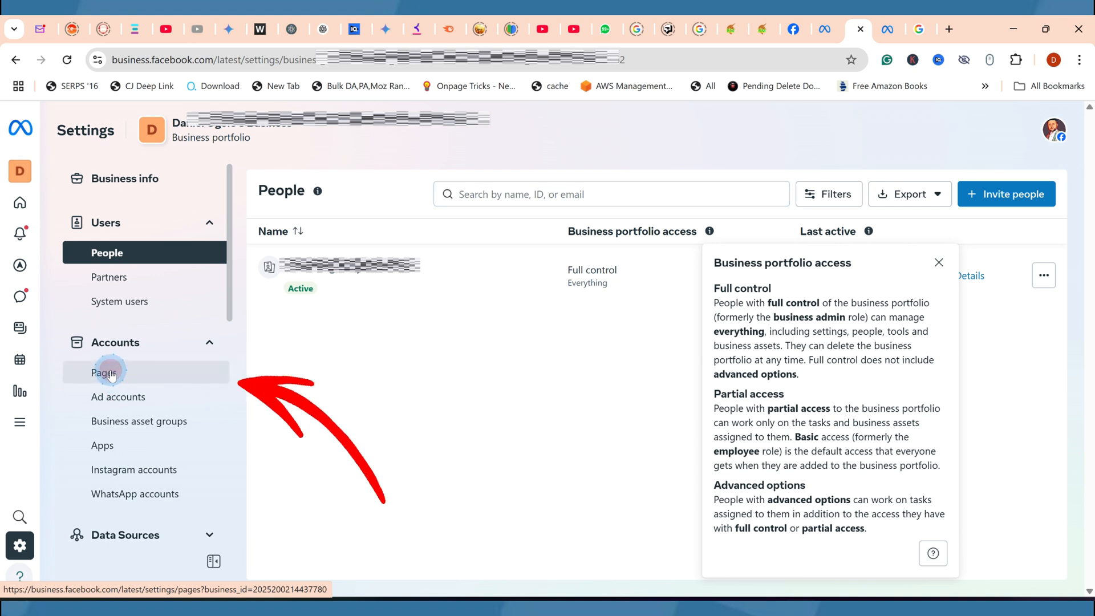
View the Pages section, start adding an existing Facebook Page, then cancel it
left_click(105, 371)
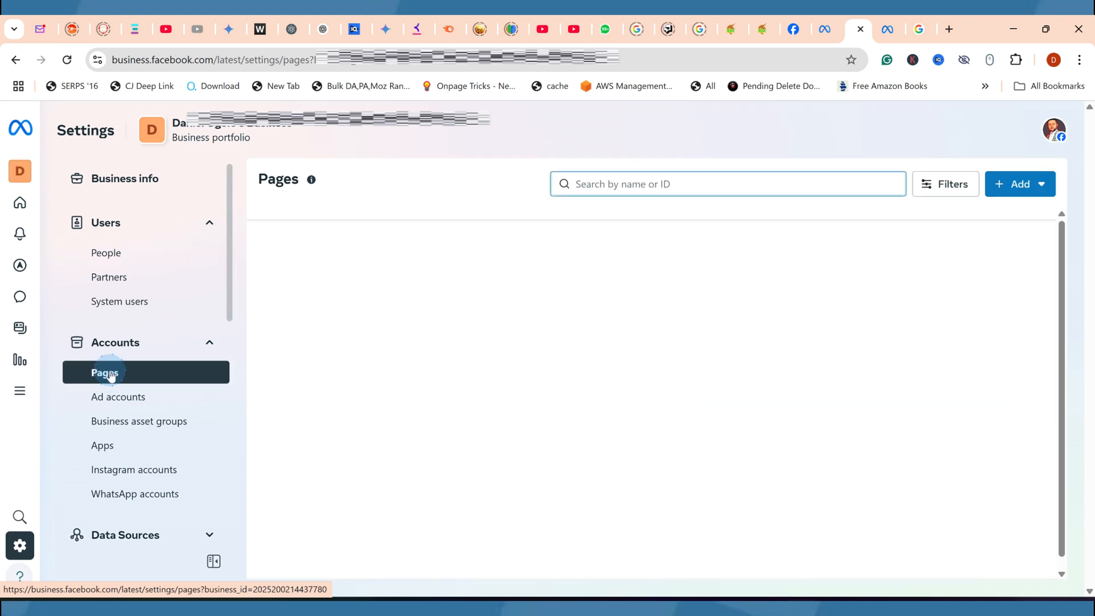
left_click(1019, 183)
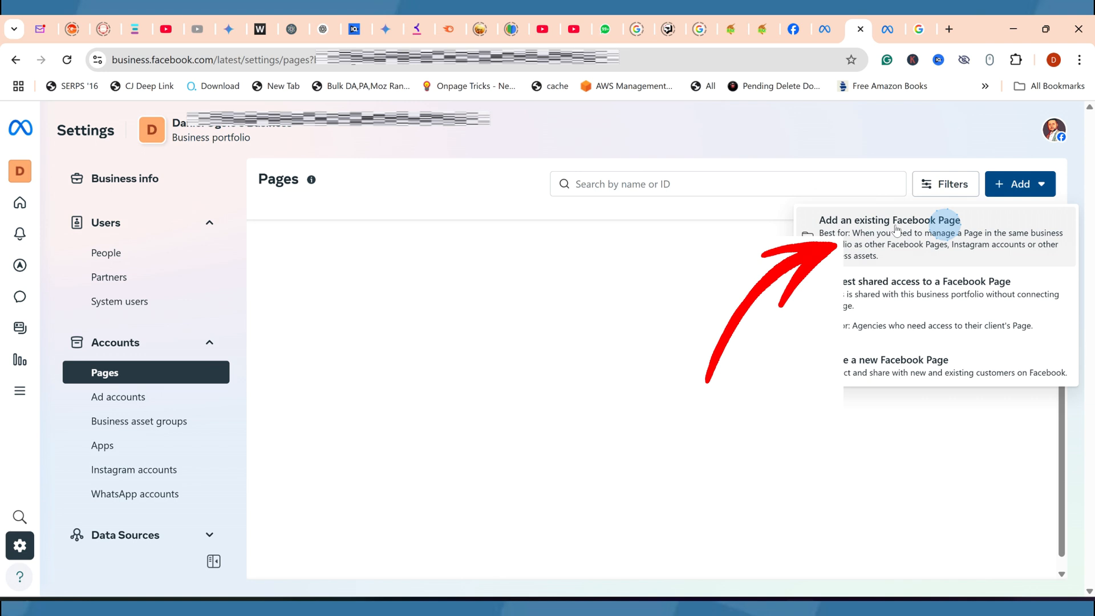
left_click(888, 220)
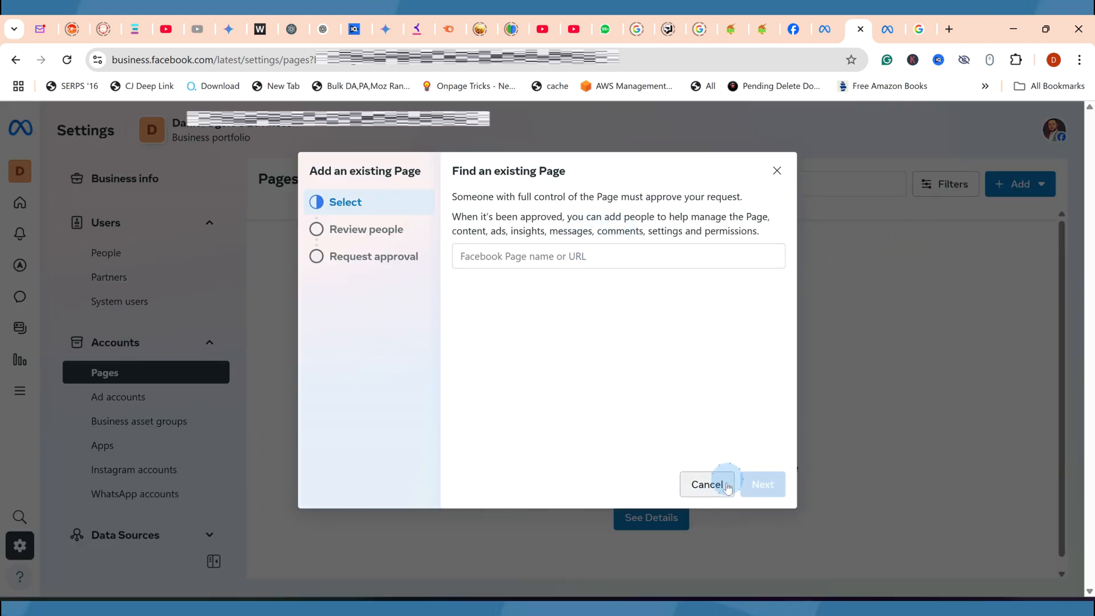
mouse_move(703, 570)
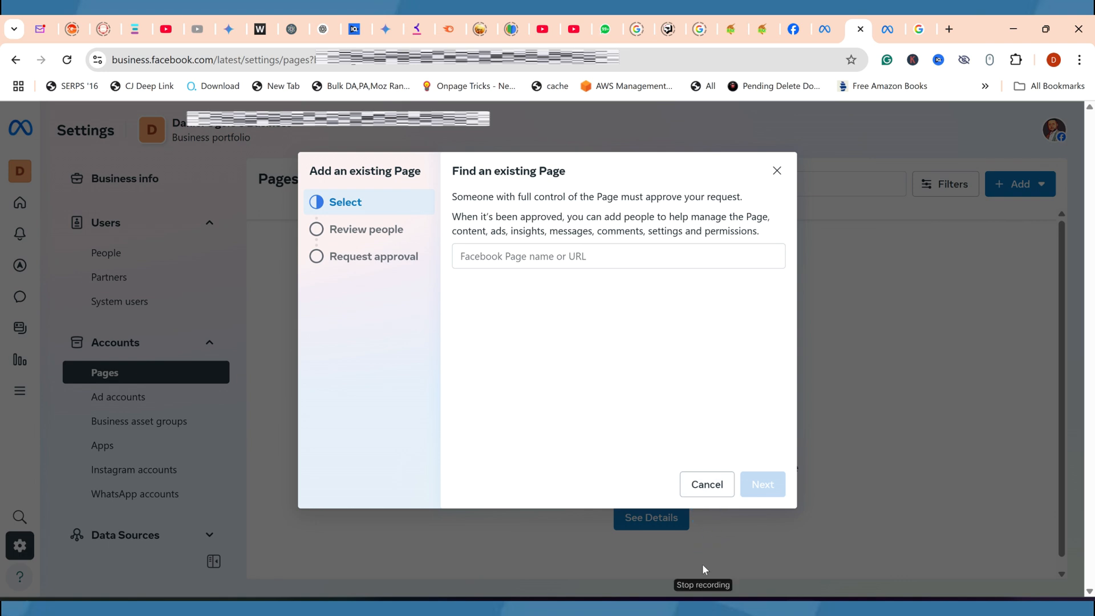
mouse_move(701, 573)
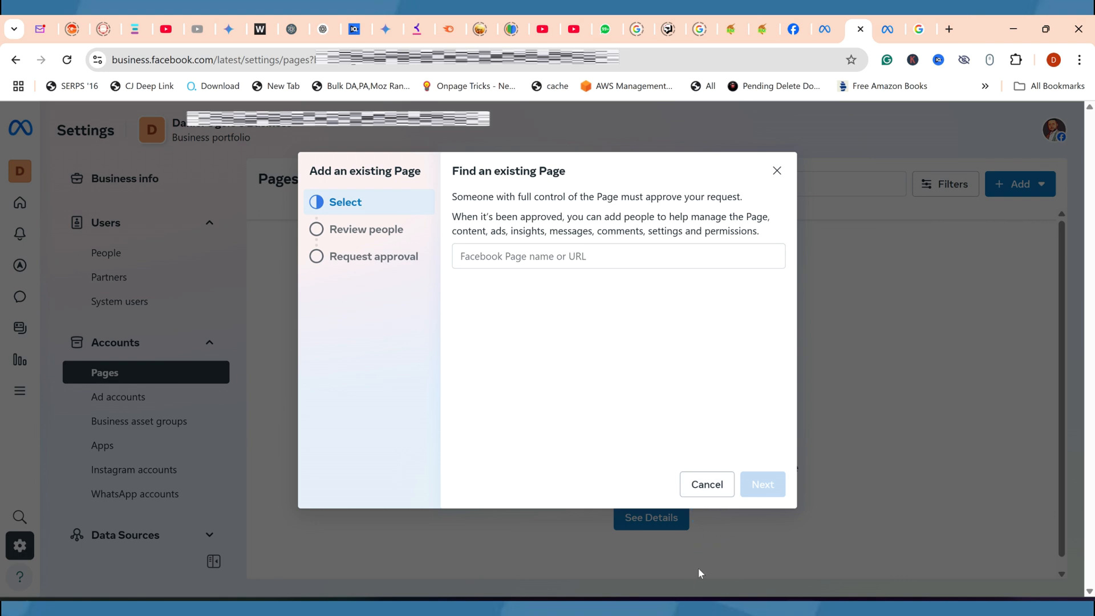
mouse_move(706, 484)
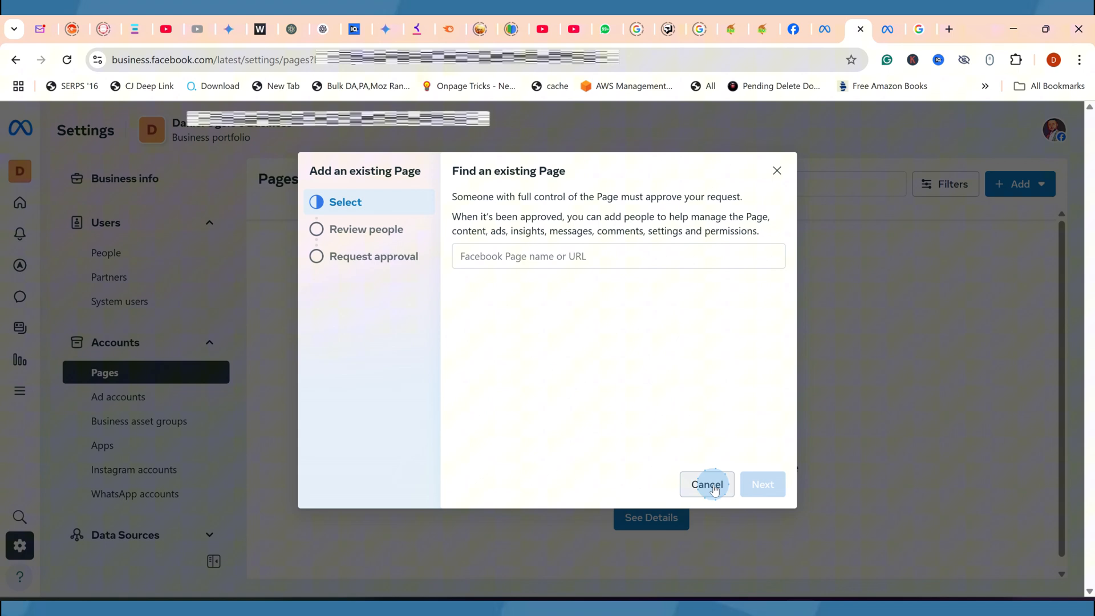
left_click(706, 484)
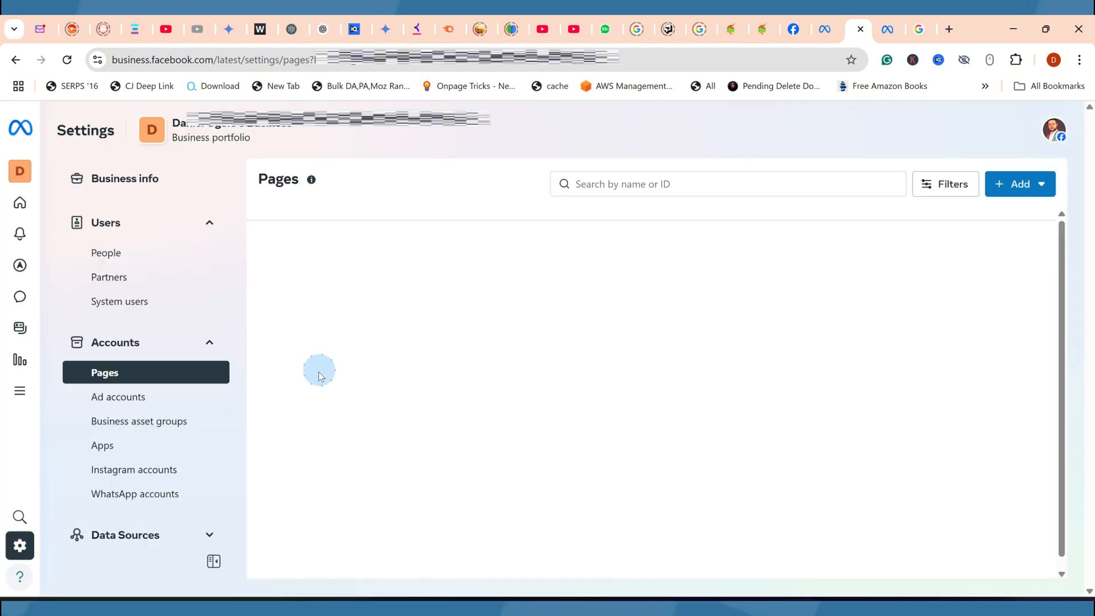
mouse_move(134, 494)
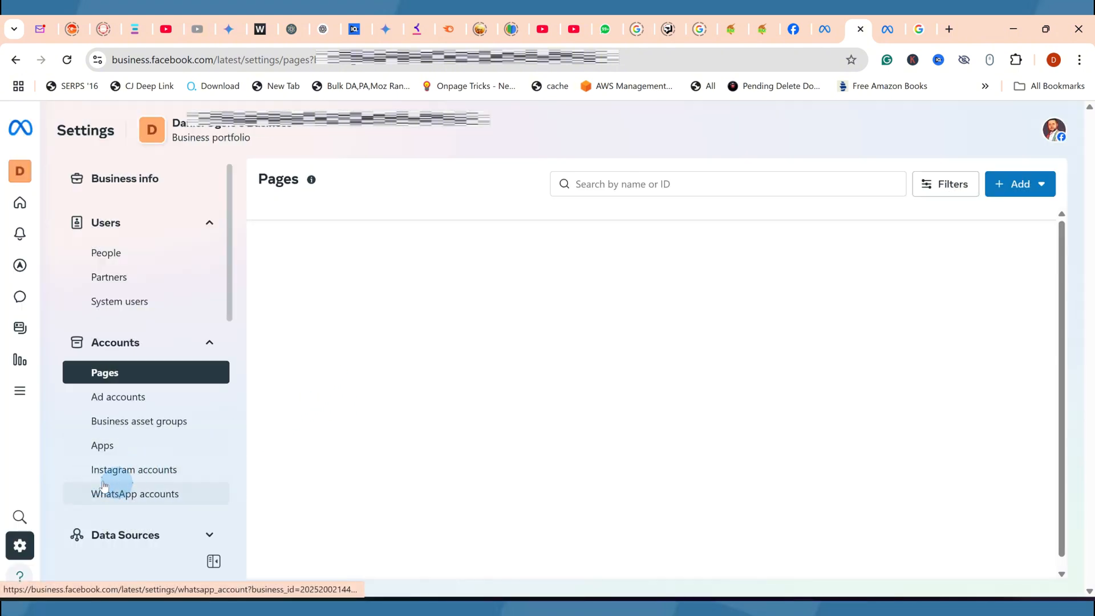
mouse_move(133, 469)
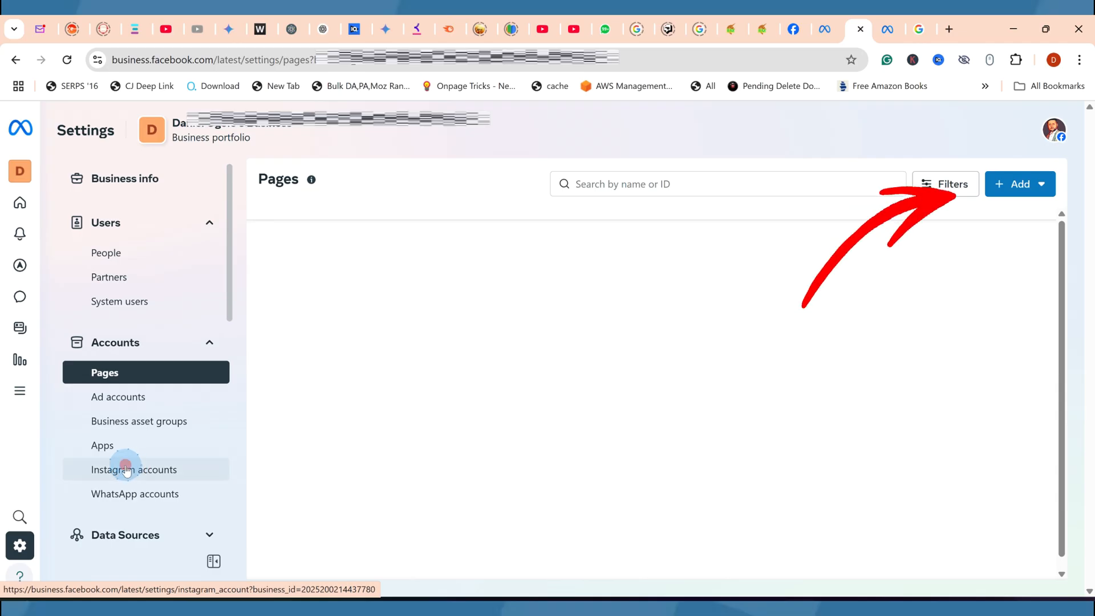
View the Instagram accounts section and dismiss the add-Instagram-account prompt
left_click(133, 468)
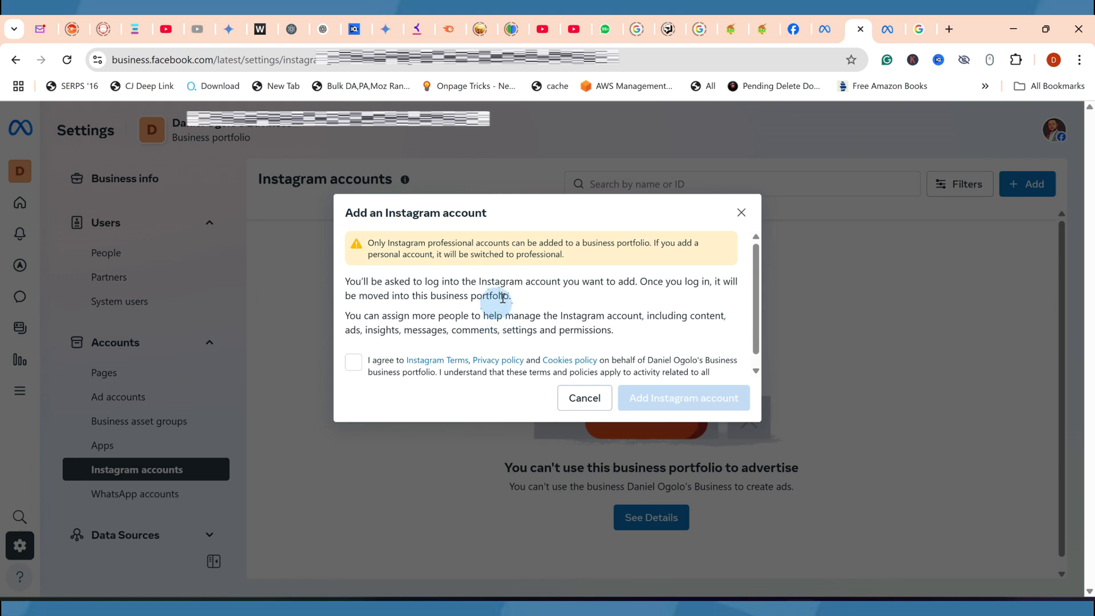
scroll("down", 3)
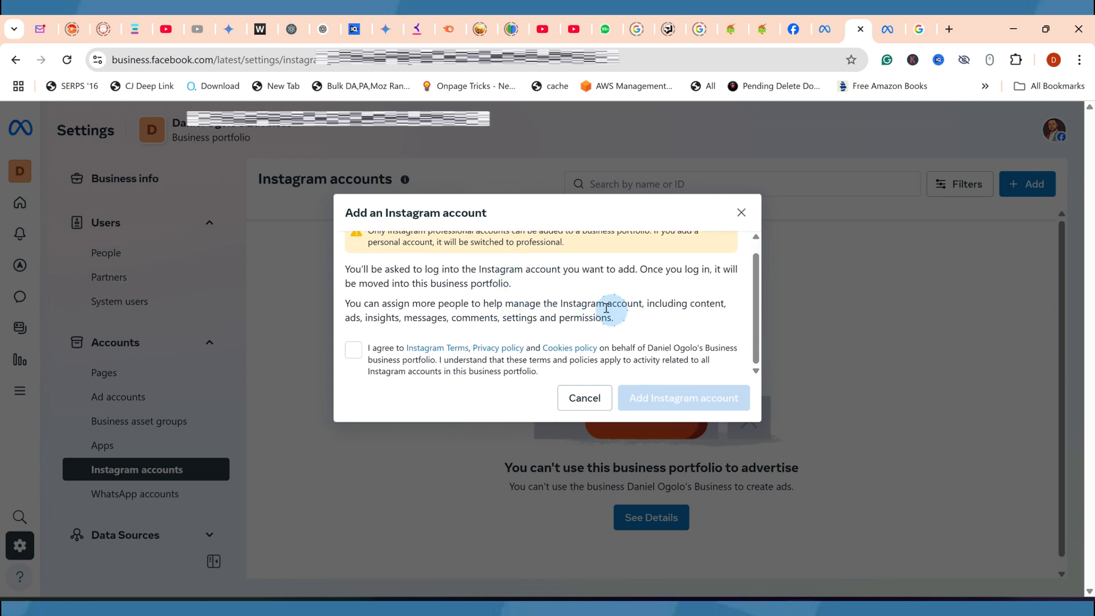
scroll("up", 3)
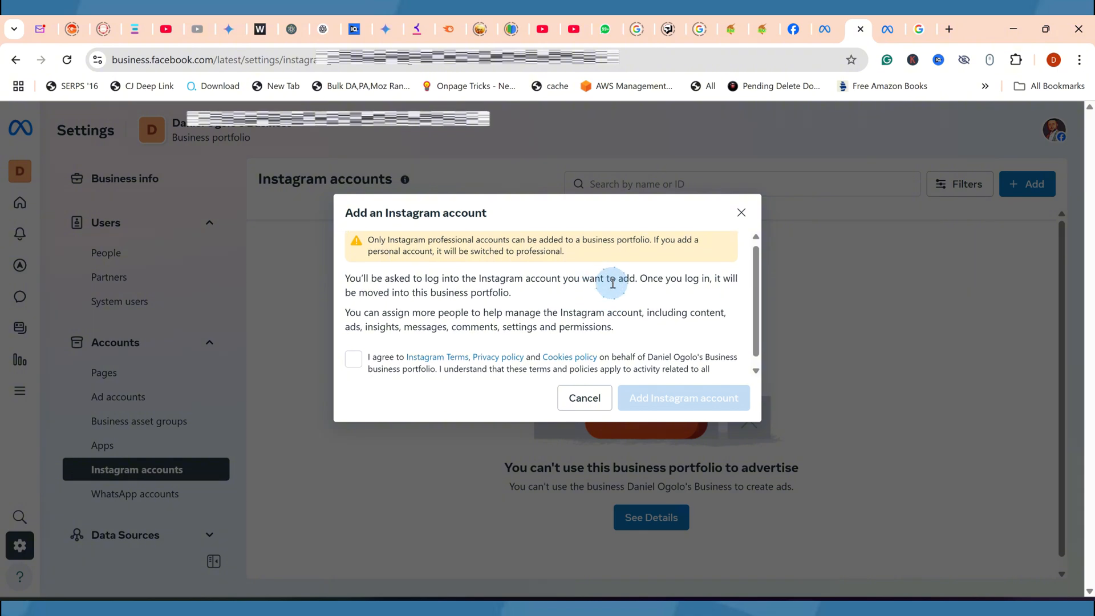
left_click(584, 397)
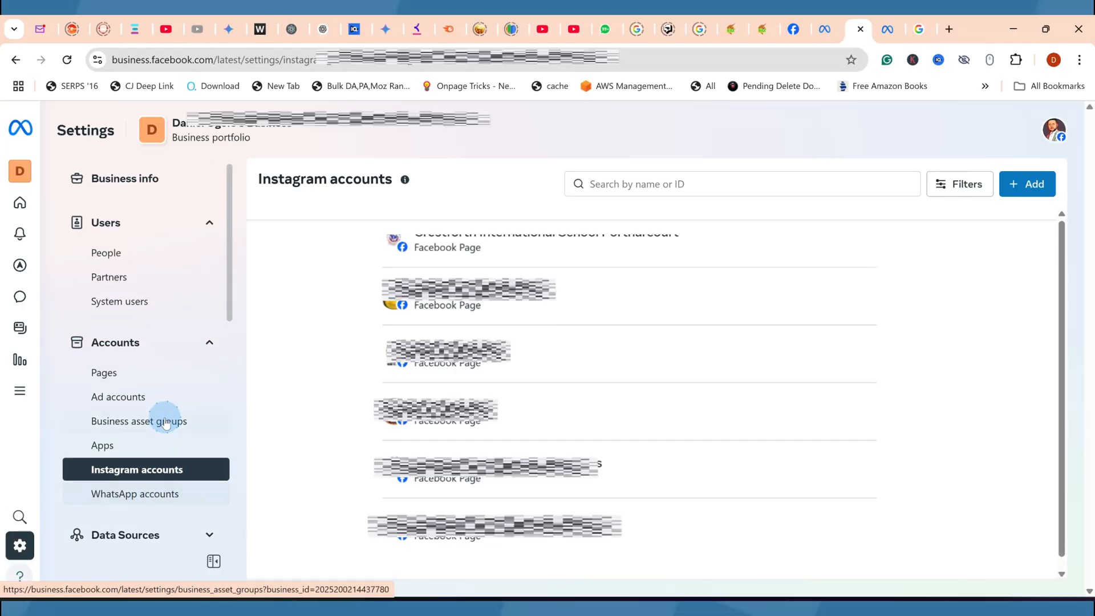
Reach Billing & payments from the settings sidebar, showing the payment methods
scroll("down", 3)
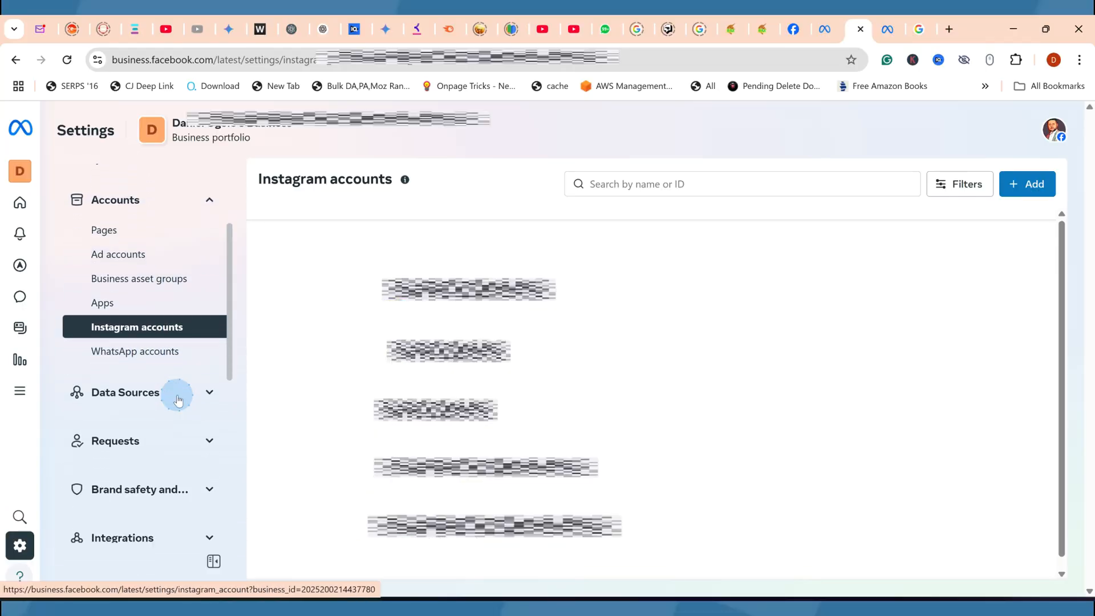
scroll("down", 3)
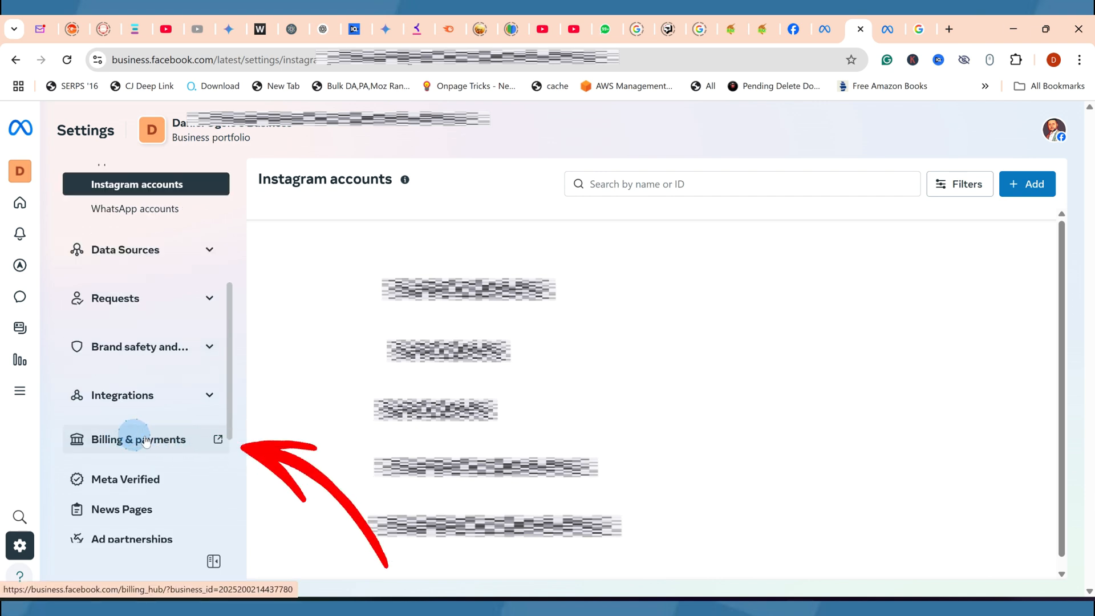
left_click(138, 437)
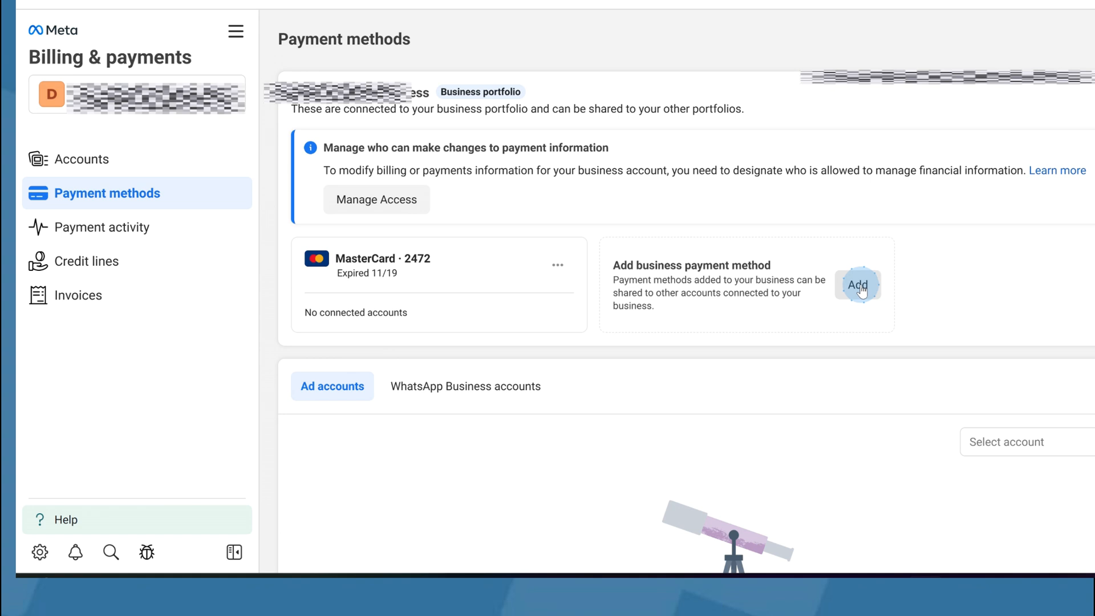
Start adding a business payment method and continue with a debit or credit card
left_click(857, 285)
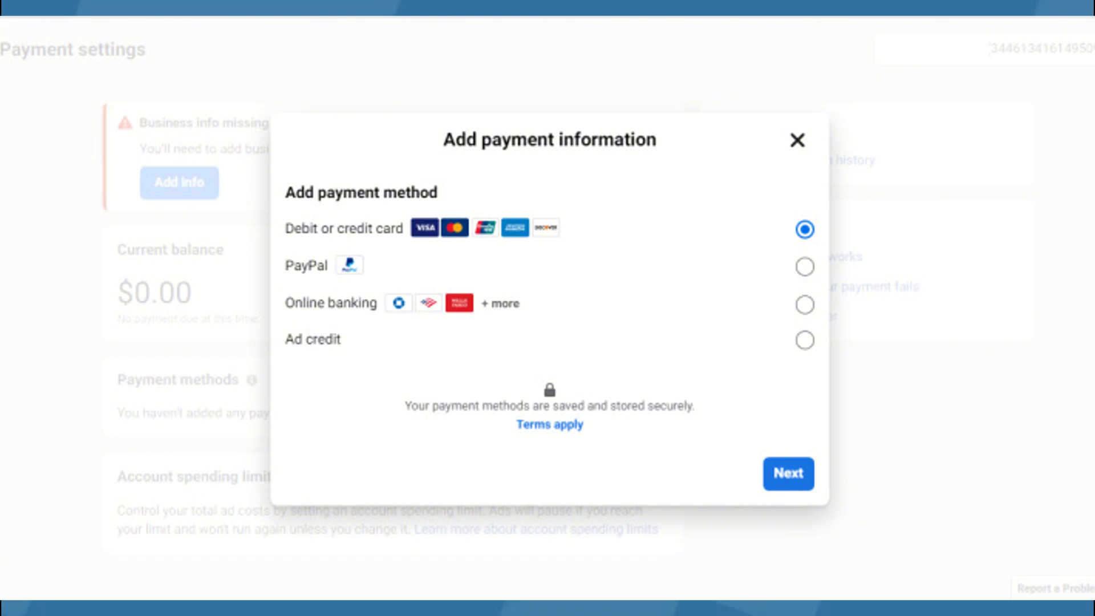
left_click(797, 141)
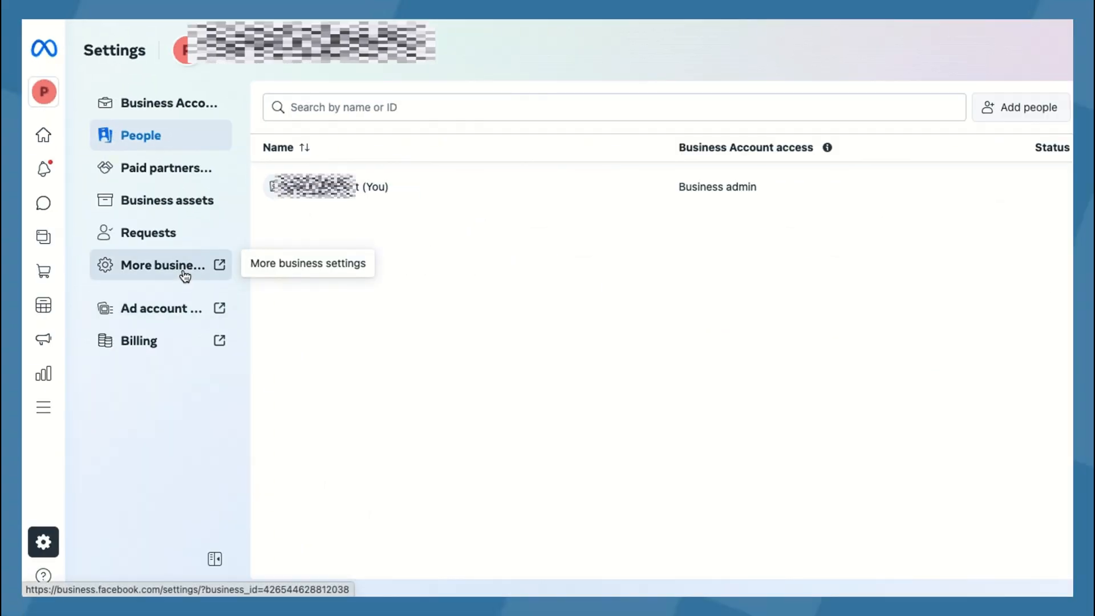
Show More business settings for Peaches & Pockets listing people and assigned assets
left_click(161, 266)
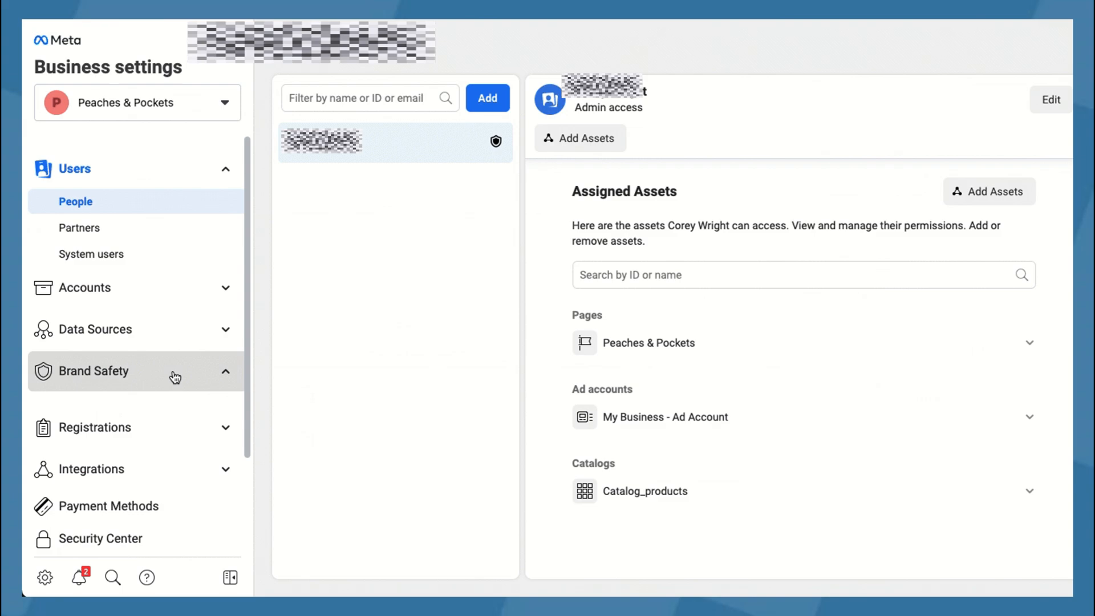